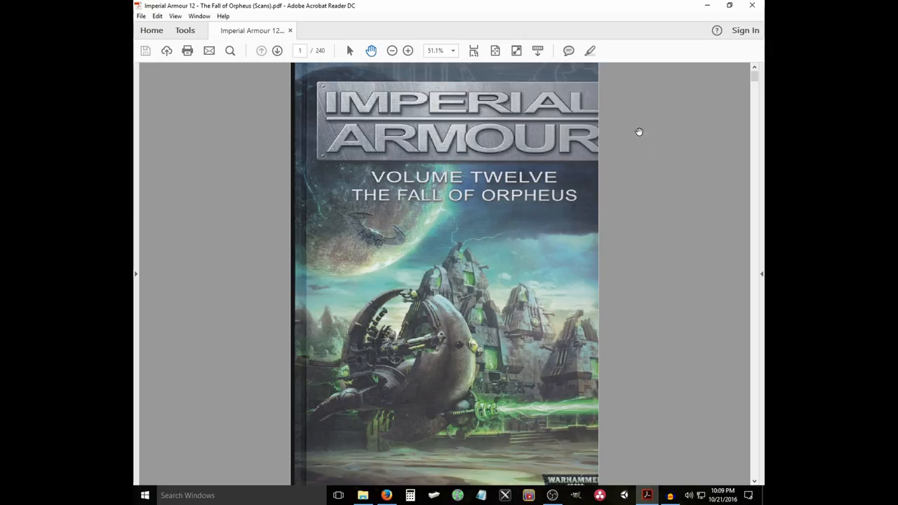
mouse_move(565, 131)
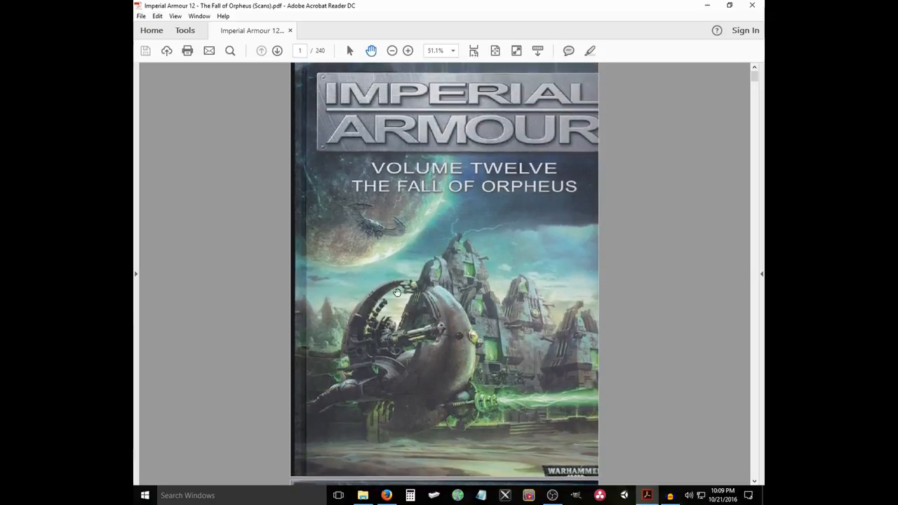
mouse_move(644, 129)
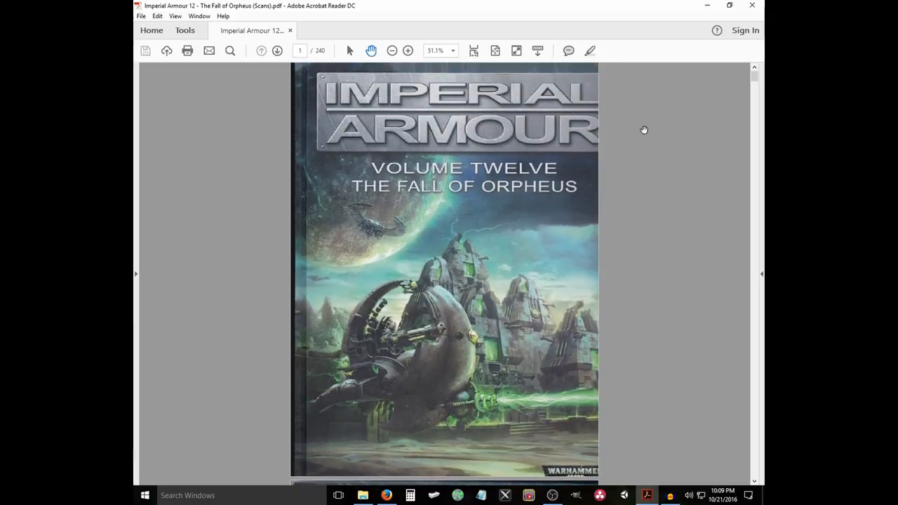
mouse_move(679, 40)
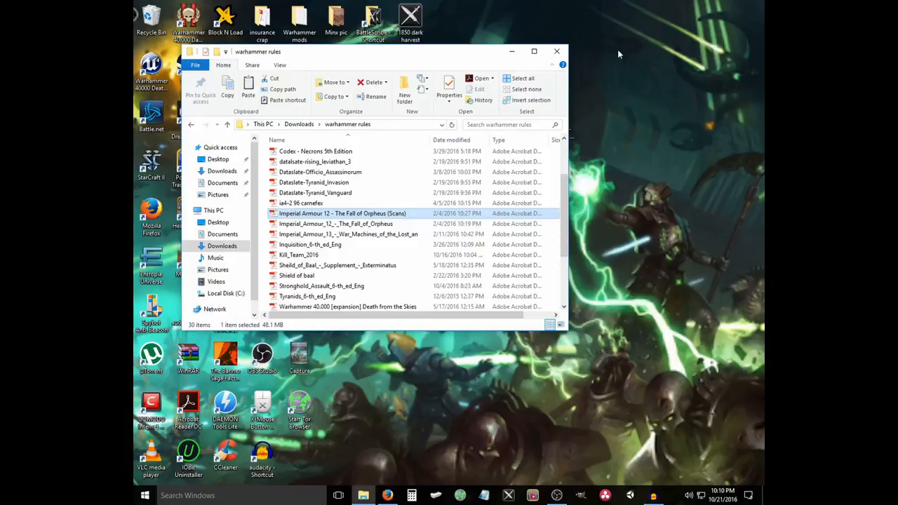
Launch the BattleScribe roster editor from the shortcut in the rules folder.
click(556, 50)
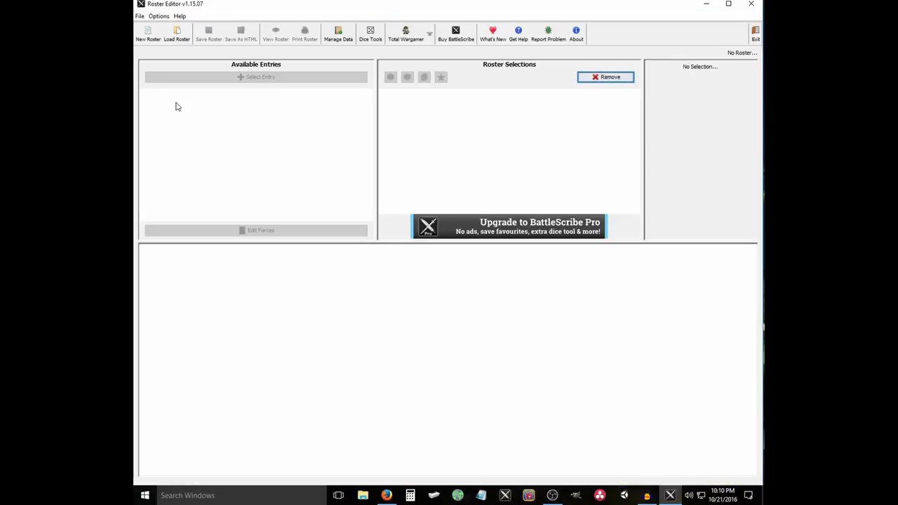
Create a new roster with a Combined Arms Detachment from the Necrons Dark Harvest (2014) catalogue.
click(149, 34)
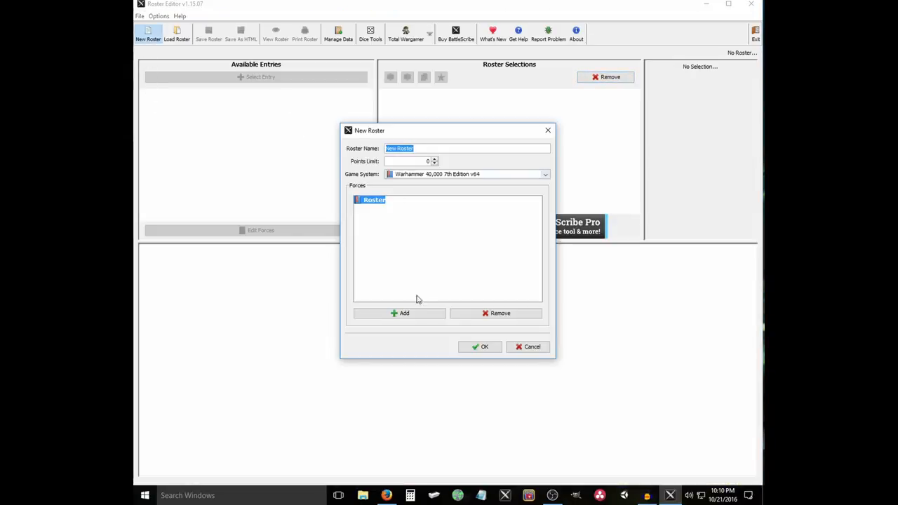
click(400, 313)
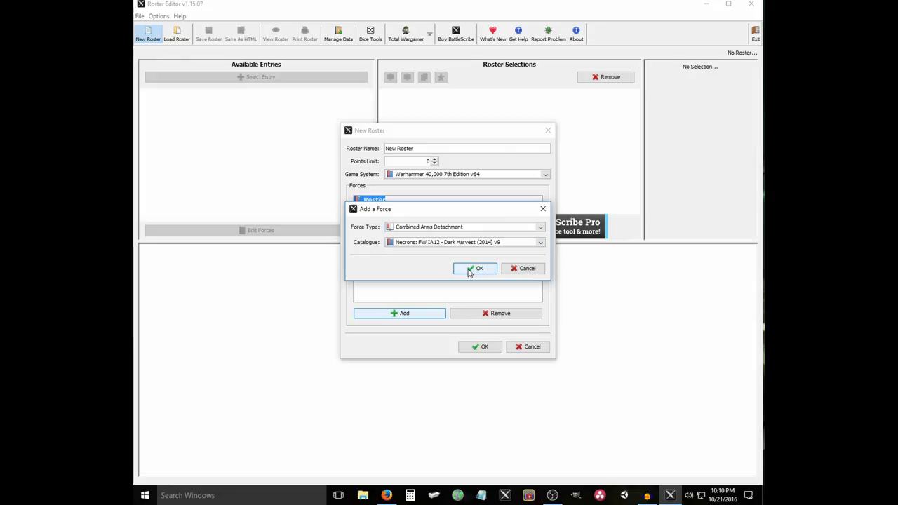
click(474, 268)
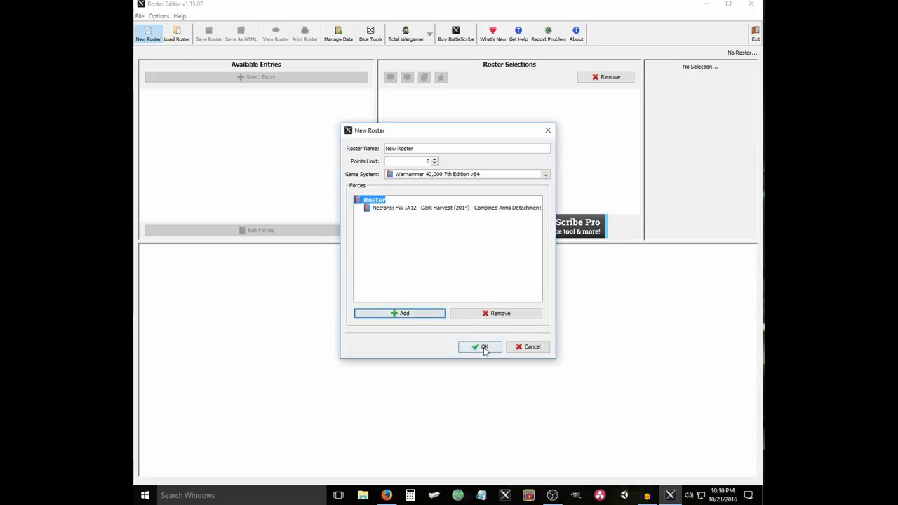
click(480, 347)
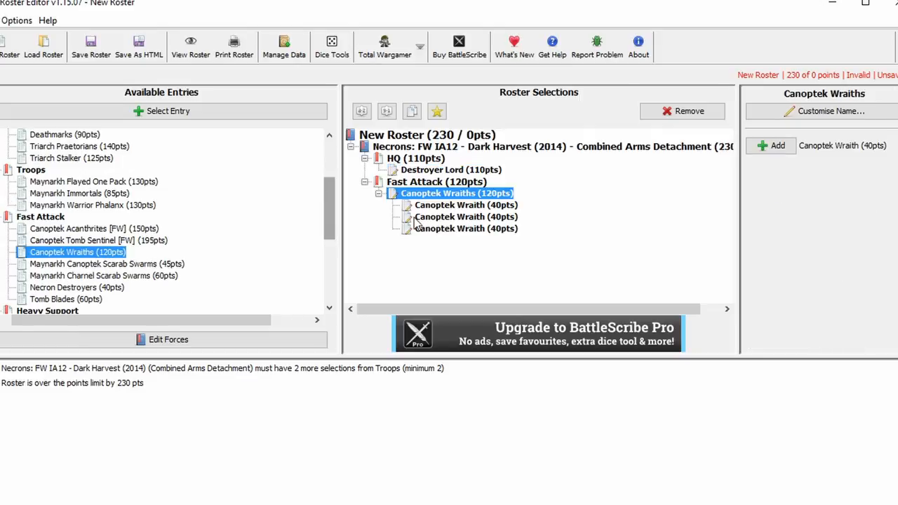
mouse_move(483, 216)
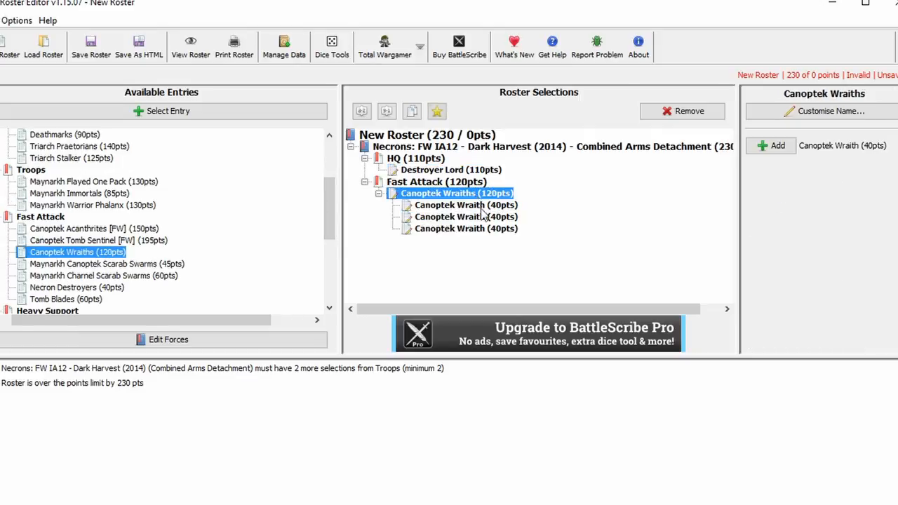
mouse_move(231, 233)
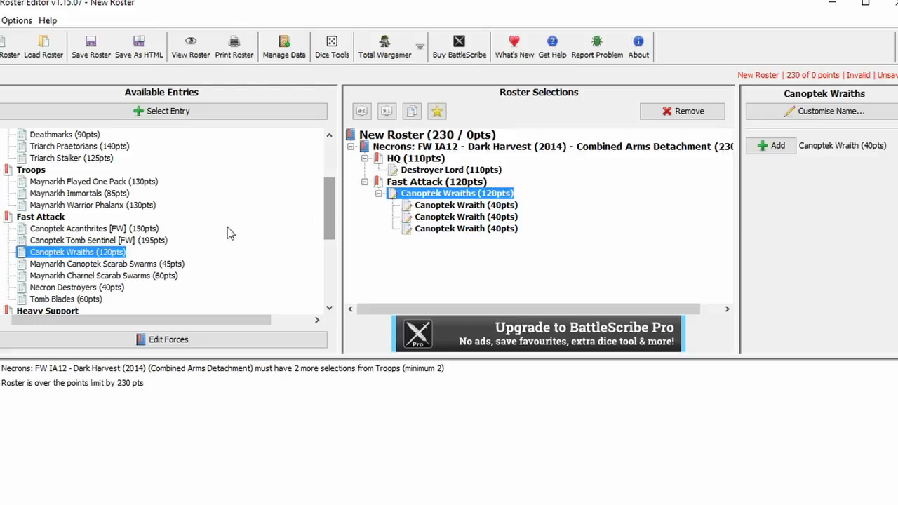
Add a three-strong Tomb Blades unit from Available Entries to the roster.
double_click(64, 299)
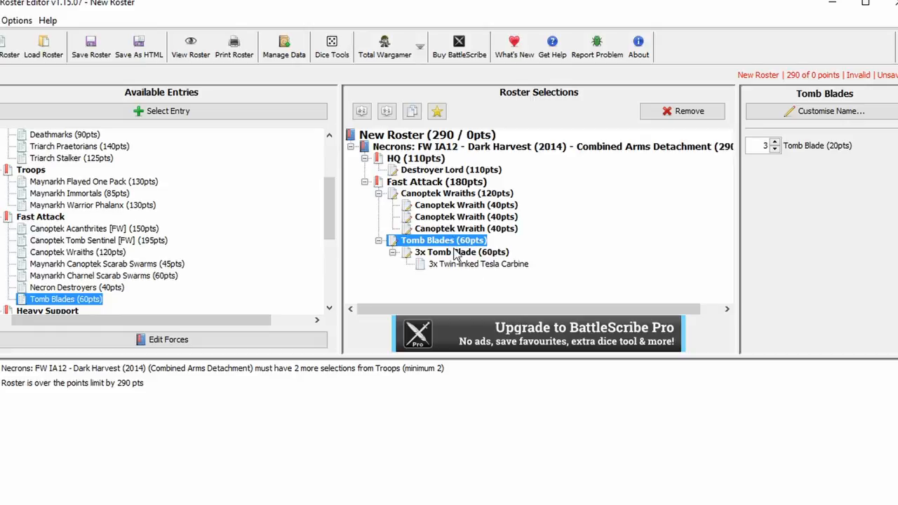
scroll(down, 3)
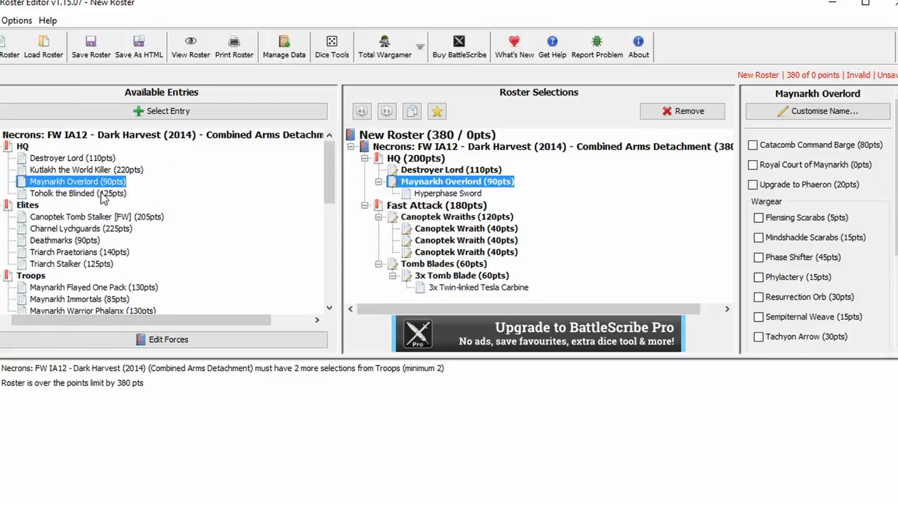
Upgrade the Maynarkh Overlord to a Phaeron, bringing the roster to 400 points.
scroll(down, 3)
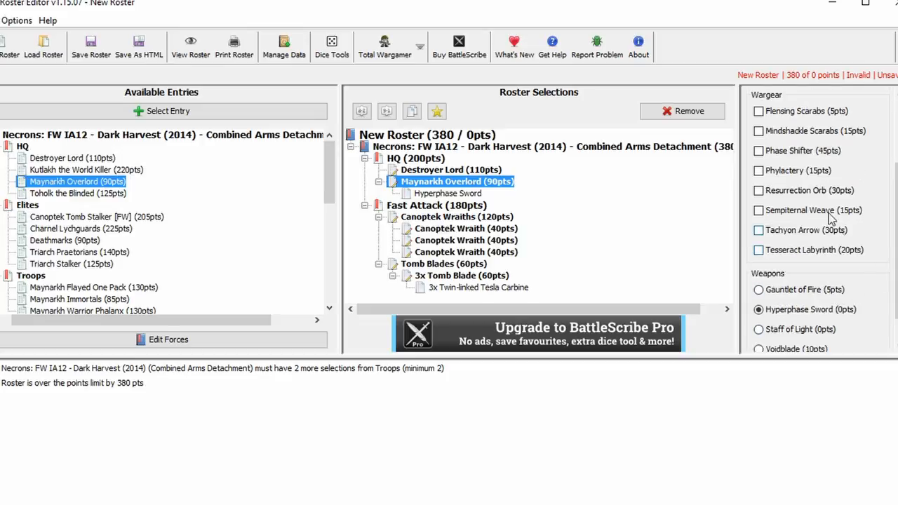
mouse_move(814, 210)
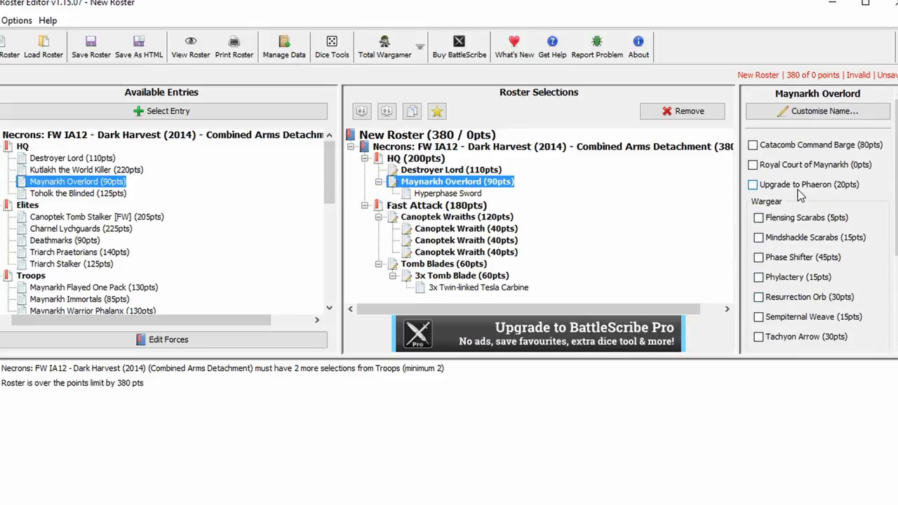
click(753, 186)
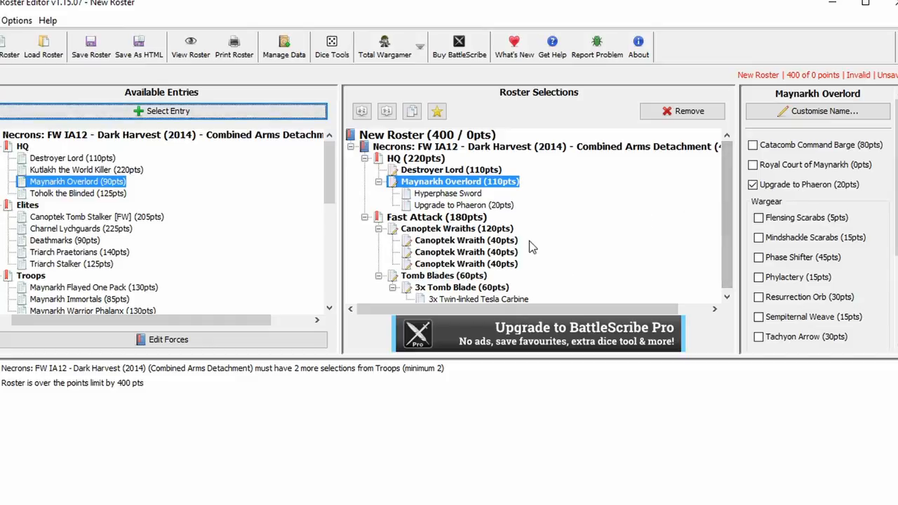
mouse_move(379, 178)
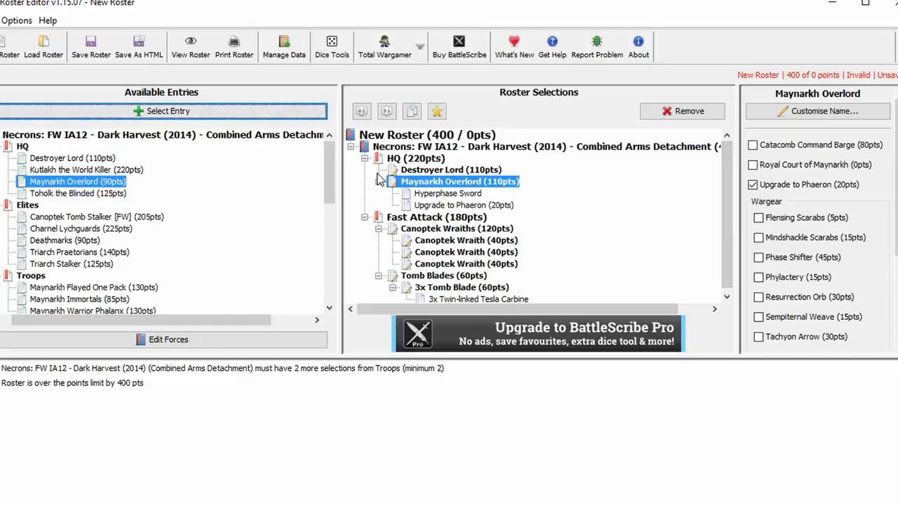
mouse_move(716, 208)
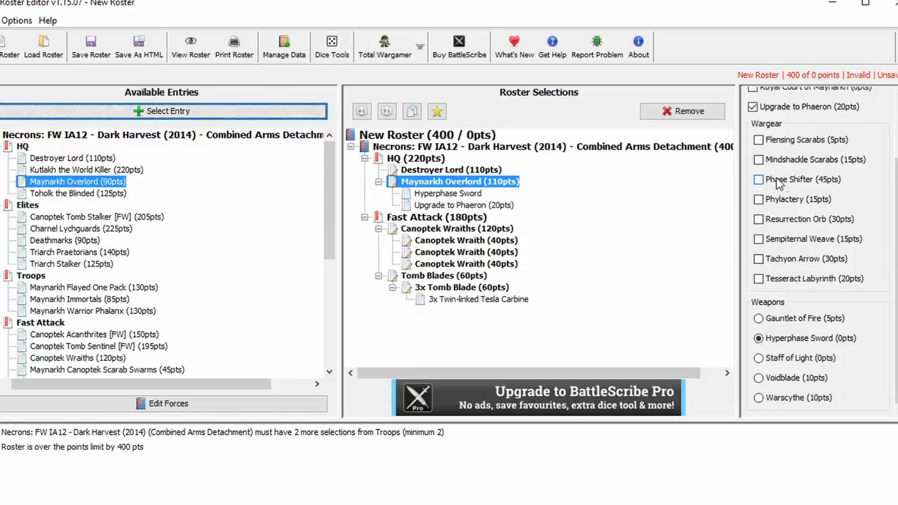
mouse_move(758, 180)
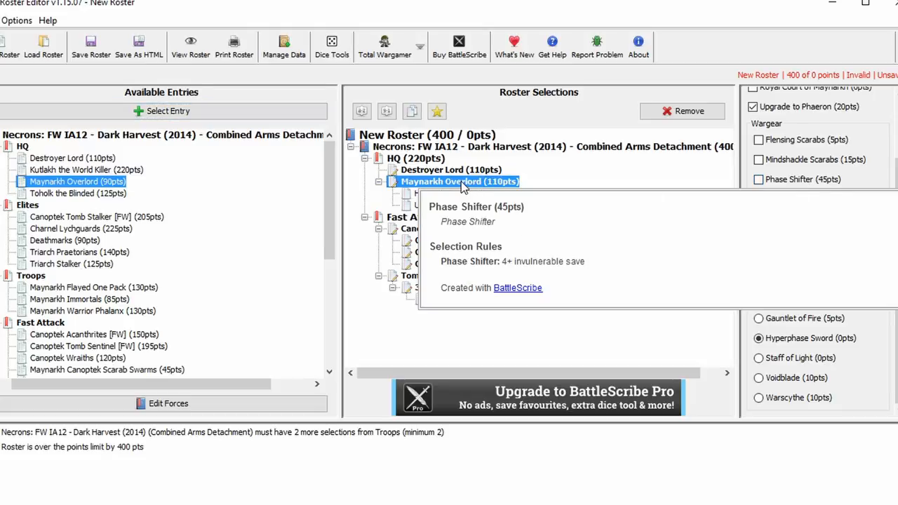
click(452, 169)
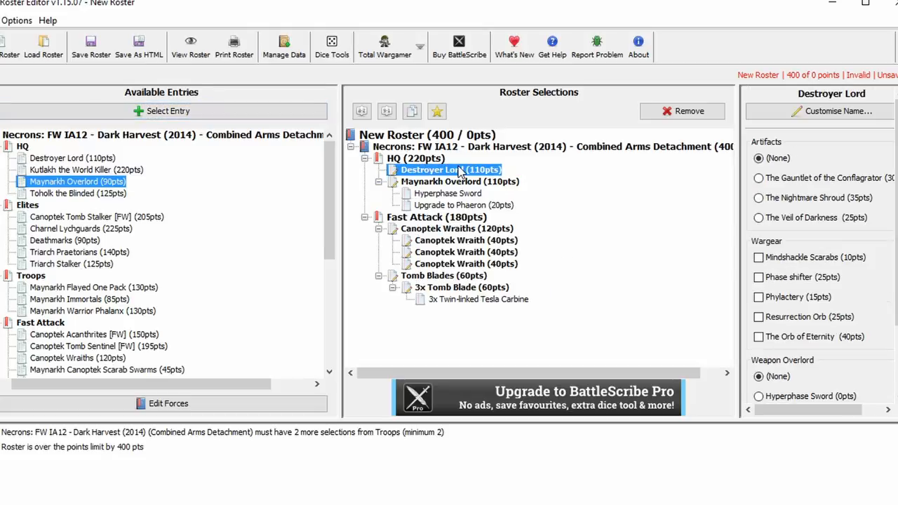
scroll(down, 3)
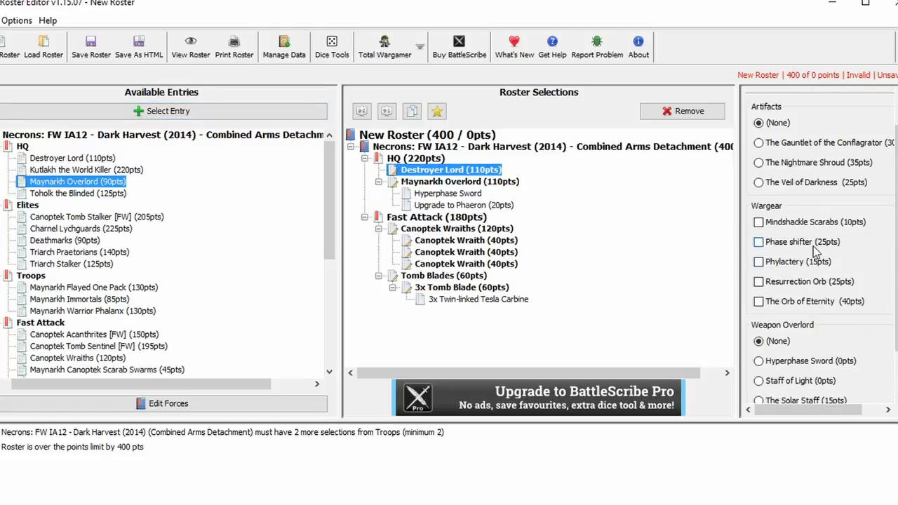
mouse_move(802, 242)
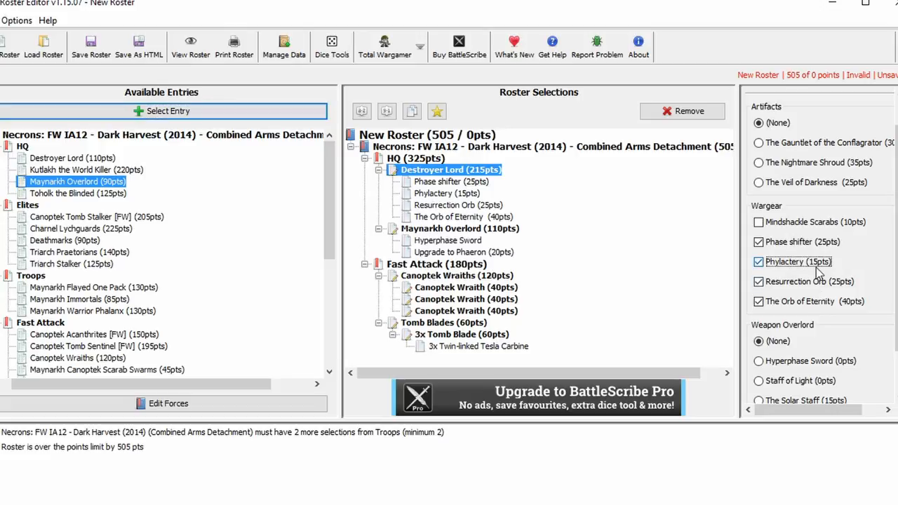
click(758, 261)
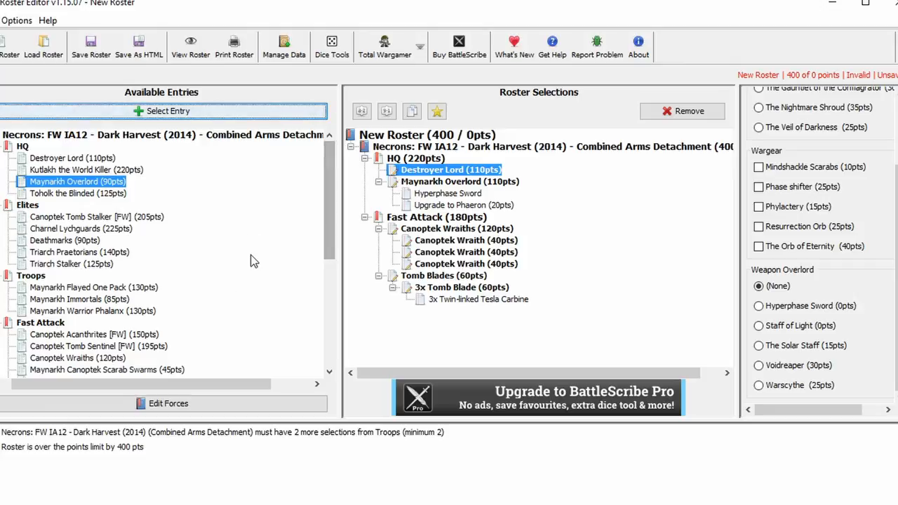
Remove the Canoptek Wraiths and Tomb Blades from the Fast Attack slot.
click(435, 216)
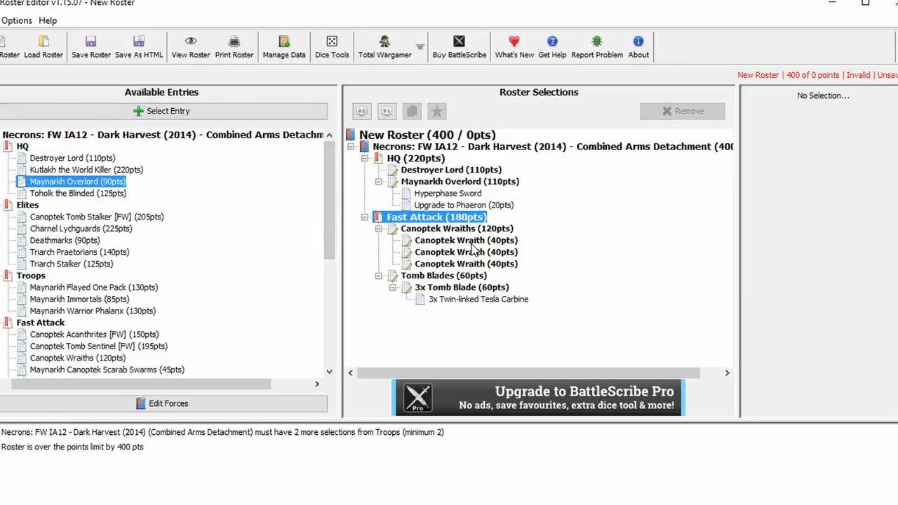
click(682, 111)
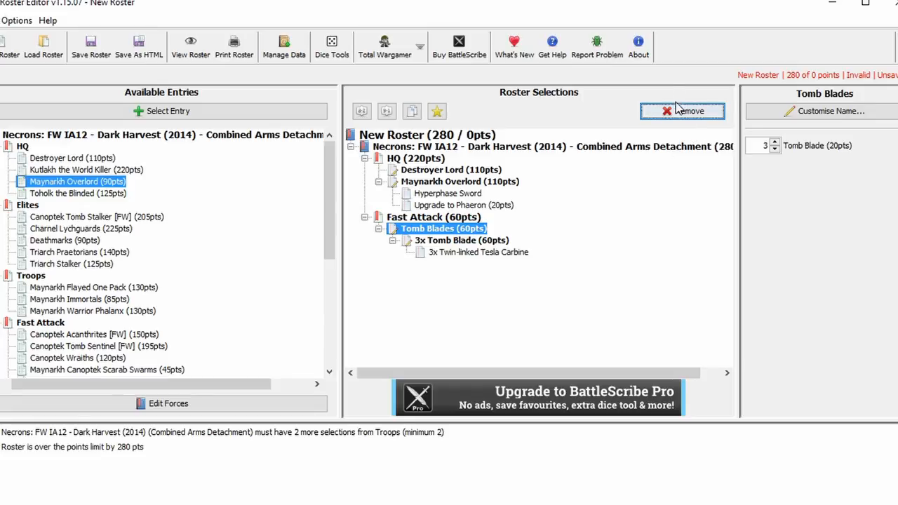
click(461, 181)
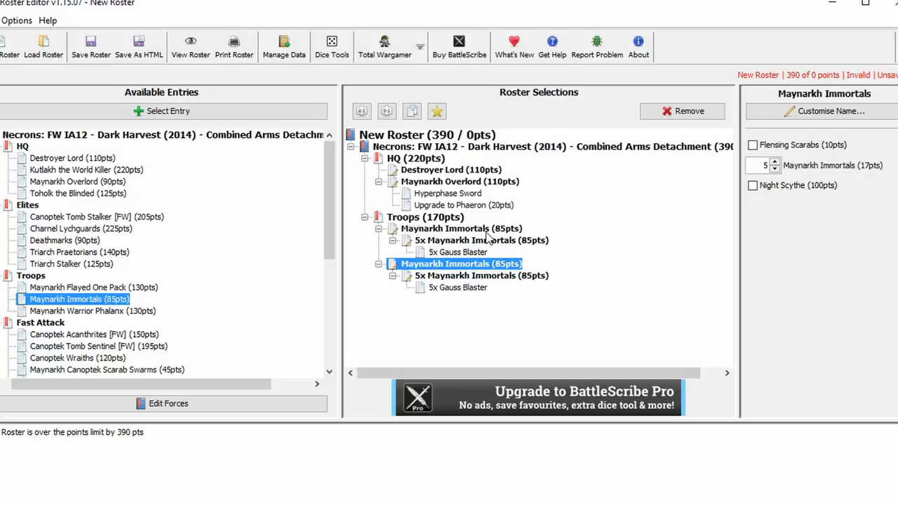
mouse_move(553, 307)
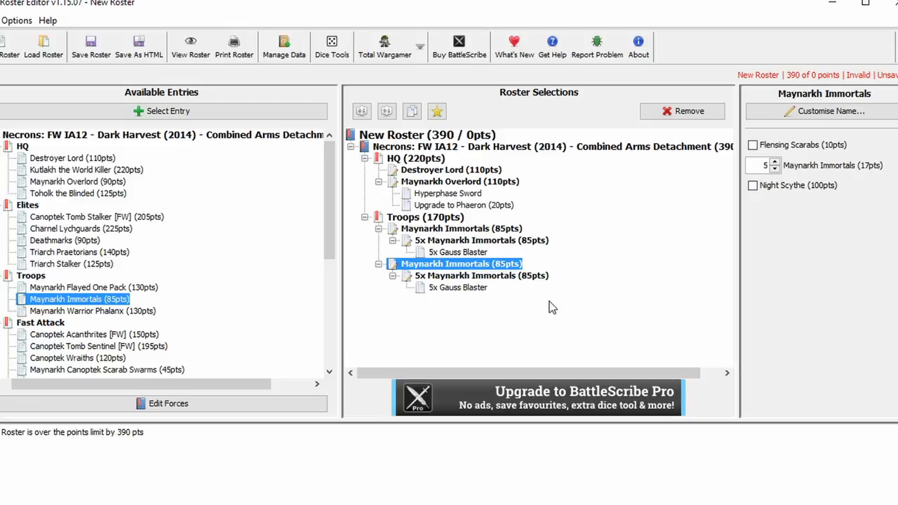
mouse_move(553, 359)
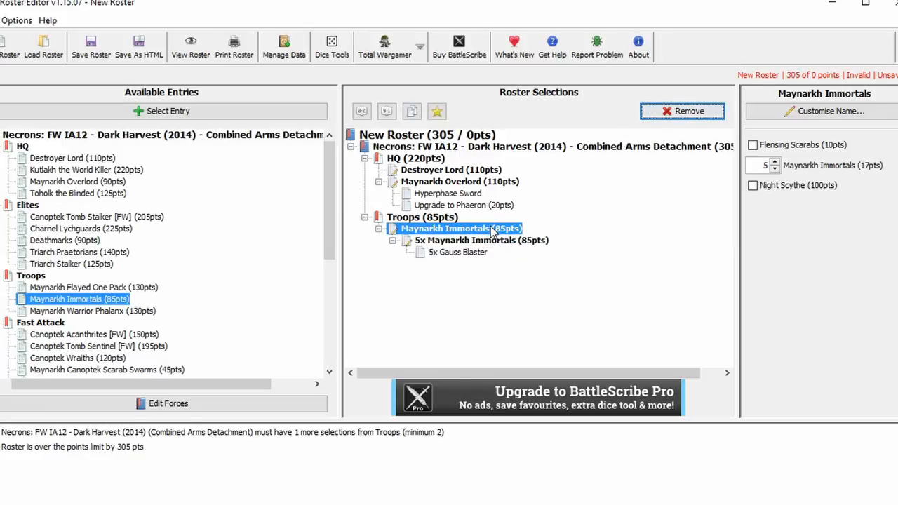
mouse_move(460, 228)
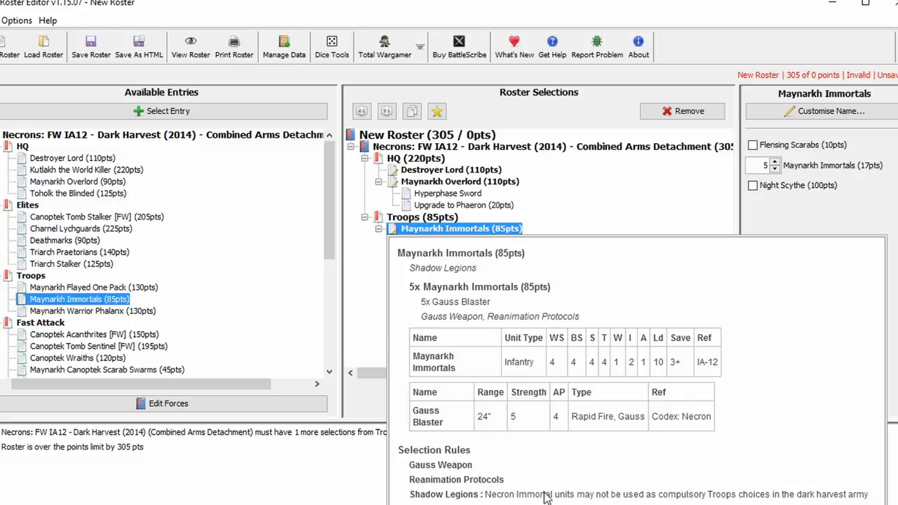
mouse_move(793, 470)
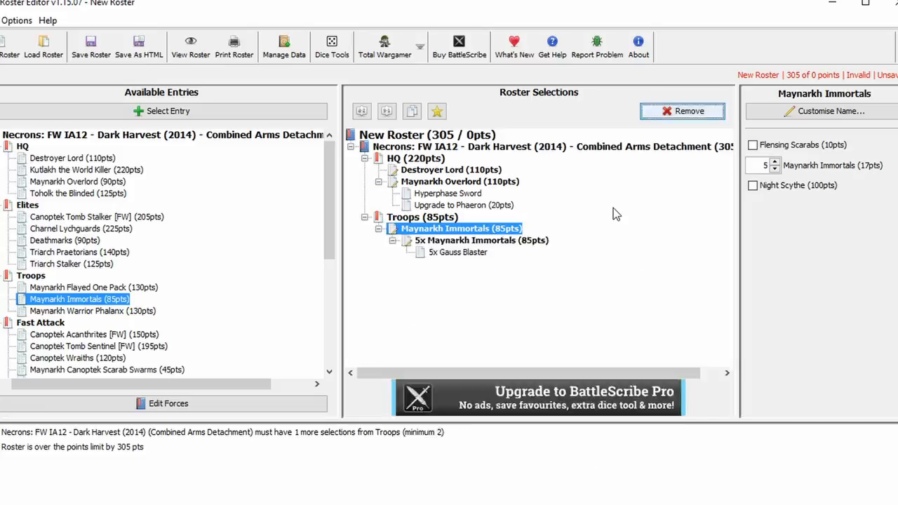
Remove the Maynarkh Overlord and the Destroyer Lord from HQ, leaving only the Immortals.
click(460, 181)
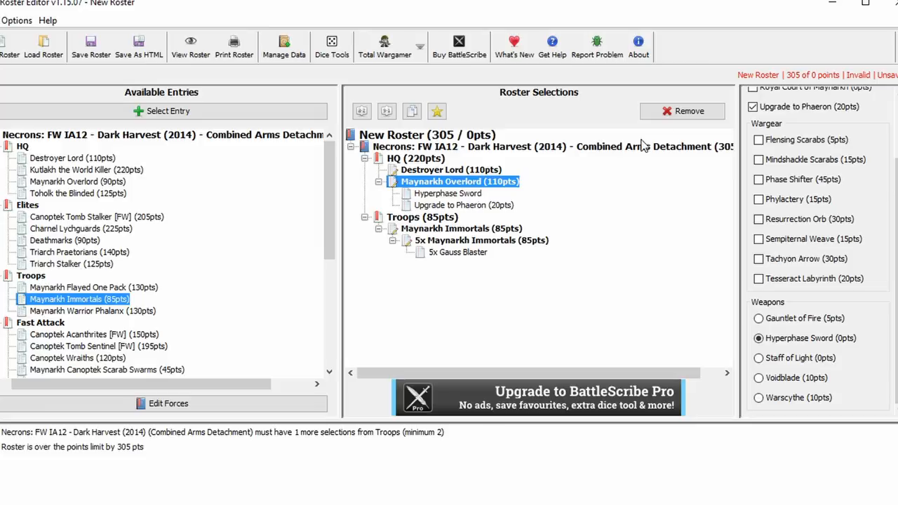
click(682, 111)
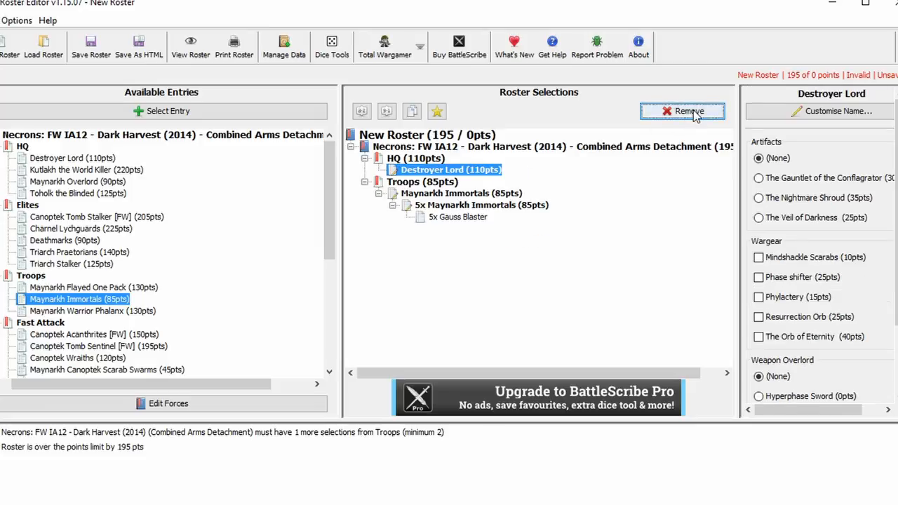
click(682, 111)
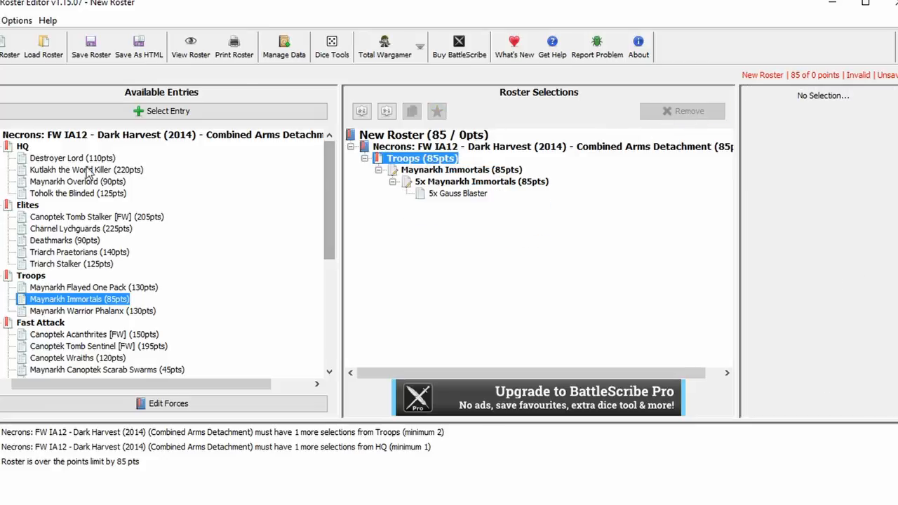
Add a Maynarkh Overlord with a Royal Court of Maynarkh containing a Cryptek.
double_click(77, 181)
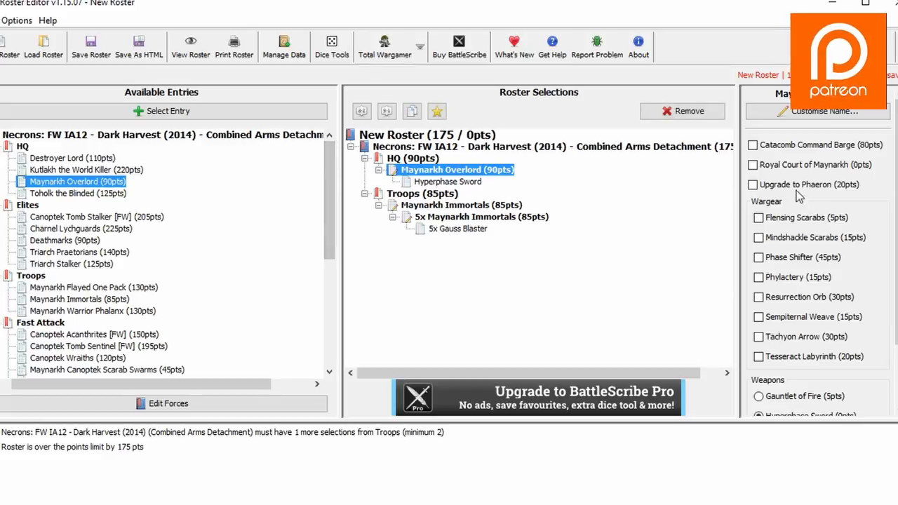
click(752, 164)
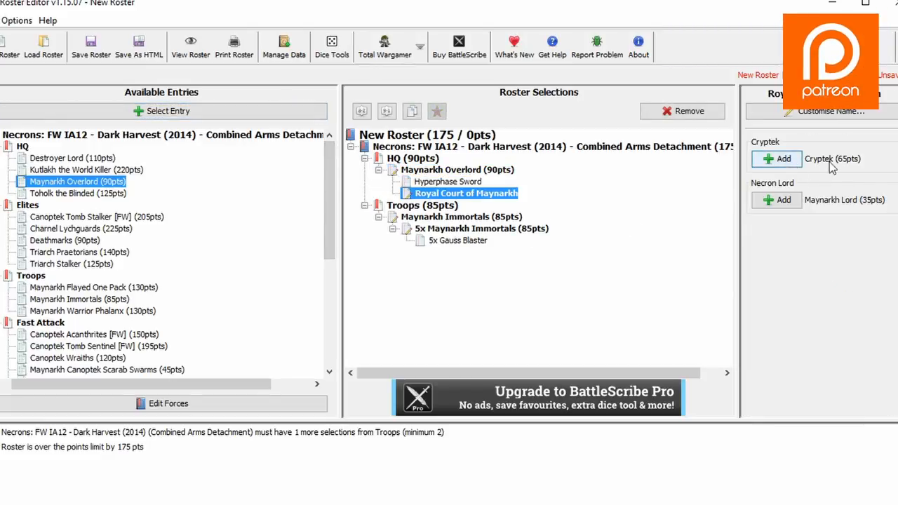
click(777, 159)
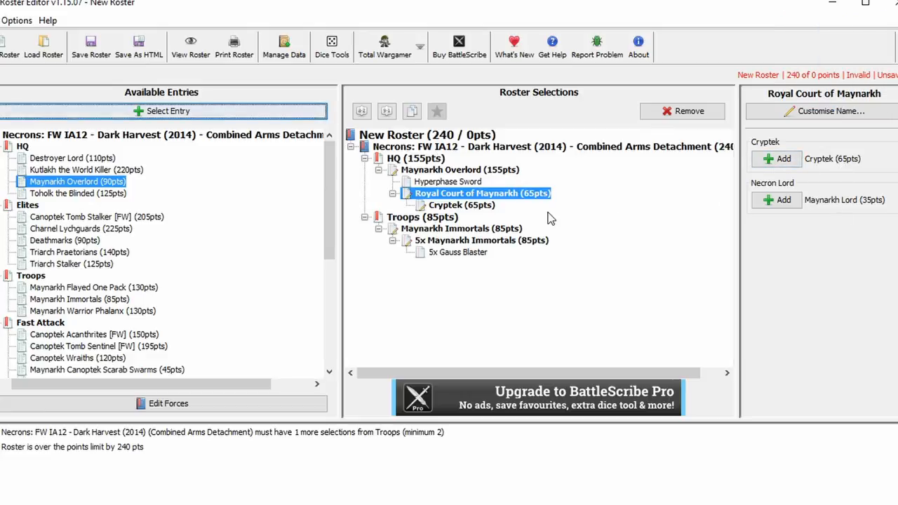
click(462, 205)
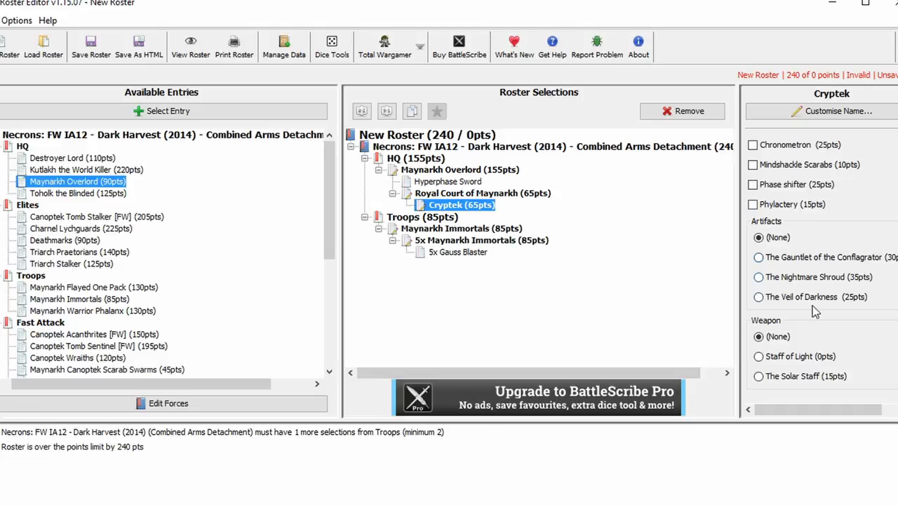
Arm the Cryptek with The Solar Staff and no artifact, for a 255-point roster.
click(758, 376)
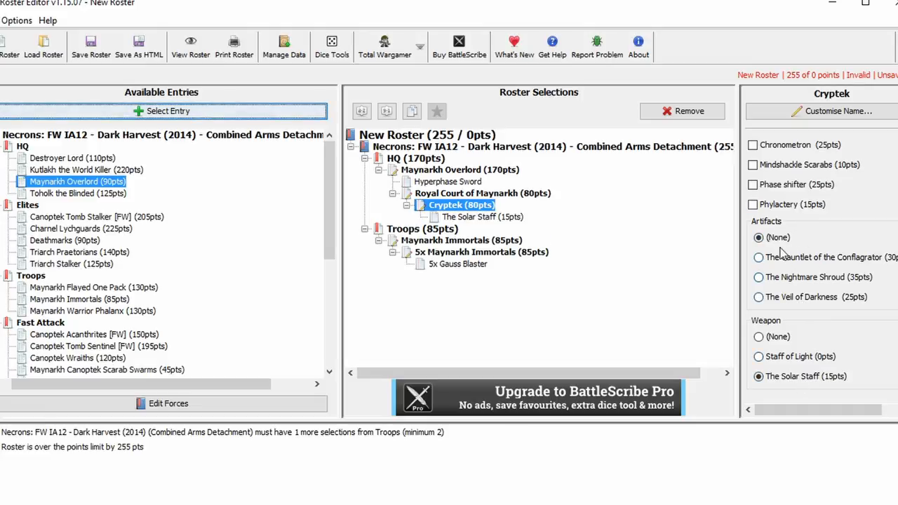
click(758, 357)
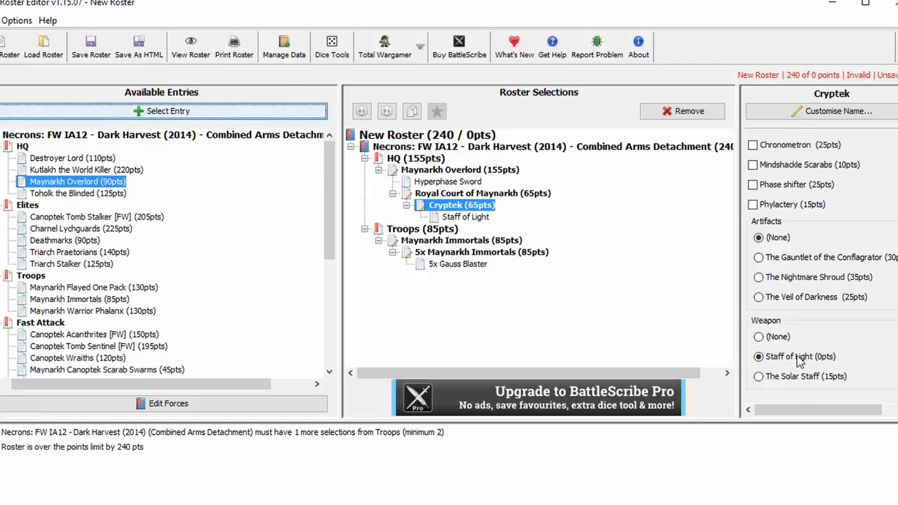
click(758, 376)
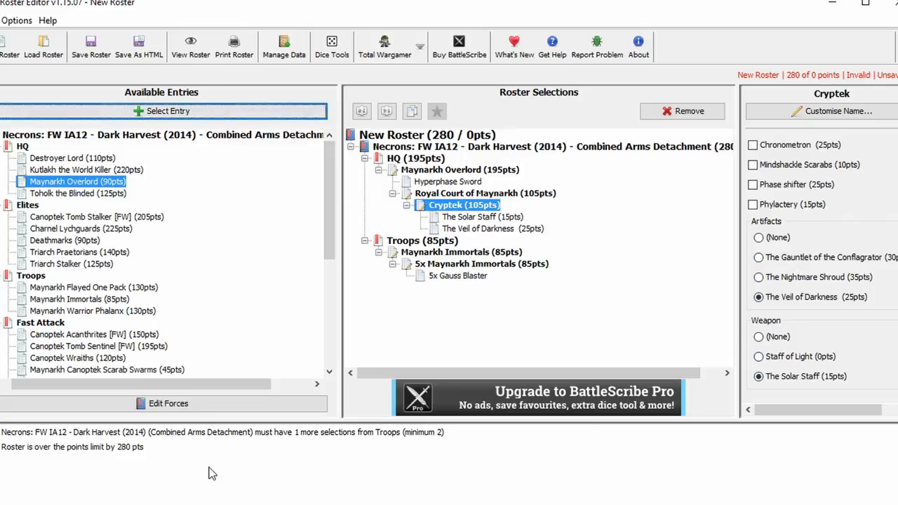
mouse_move(640, 421)
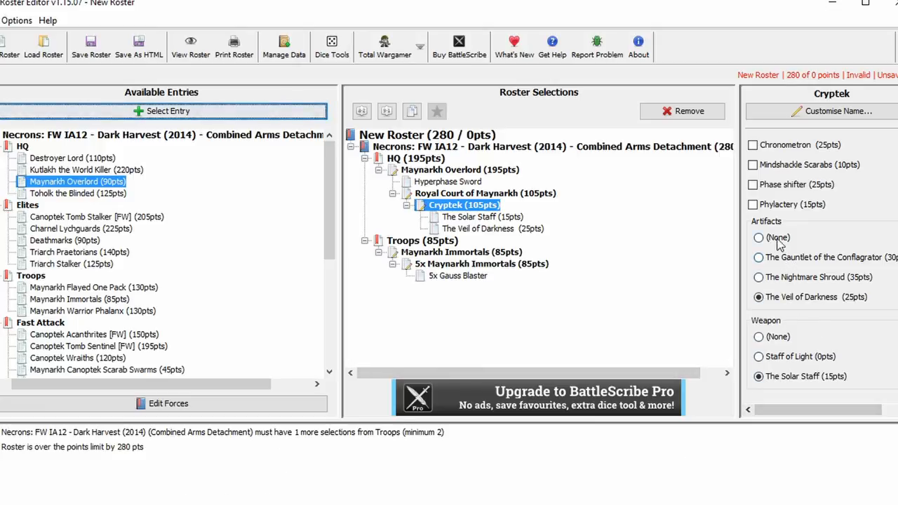
click(758, 237)
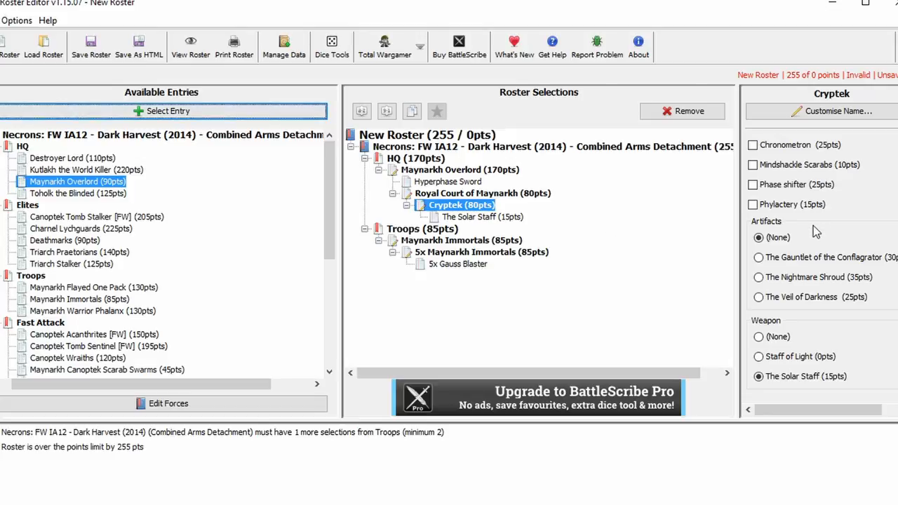
mouse_move(737, 204)
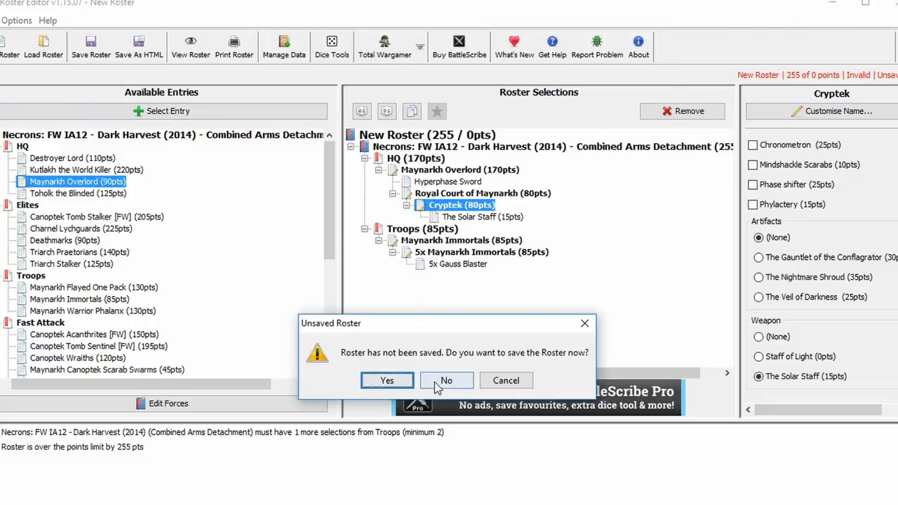
Close the roster without saving and move the Necrons catalogue file on the desktop.
click(447, 380)
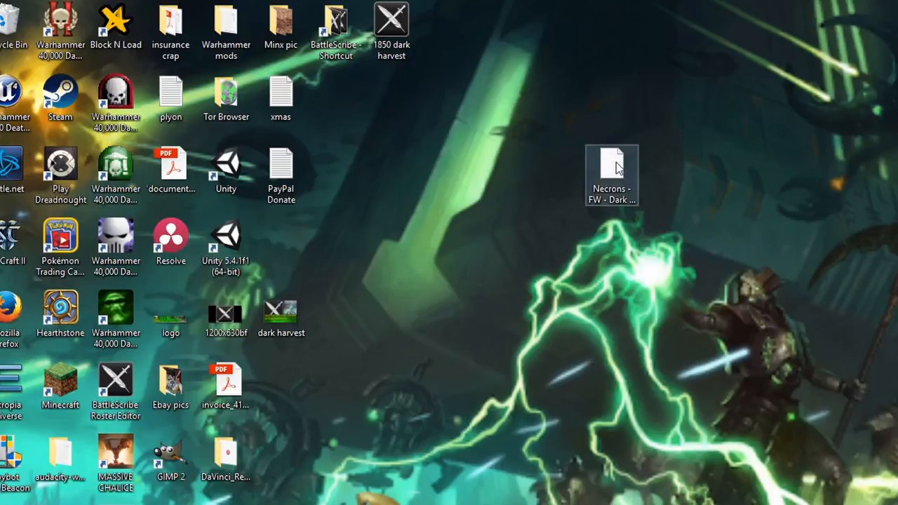
drag(612, 168, 480, 225)
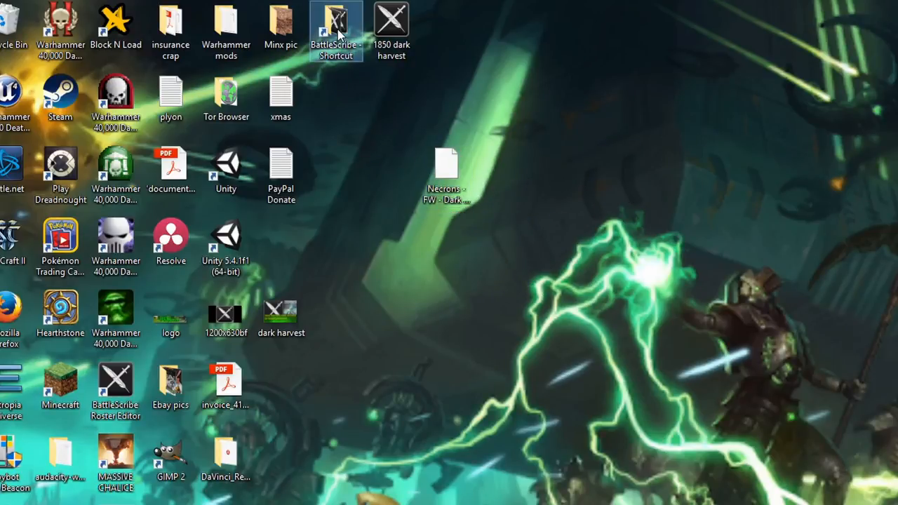
Browse into BattleScribe's data folder for Warhammer 40,000 7th Edition.
double_click(335, 30)
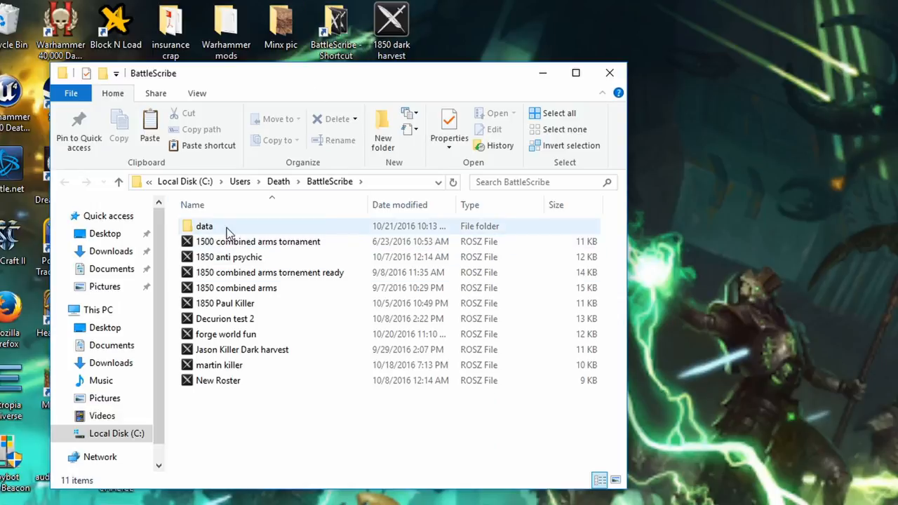
double_click(205, 226)
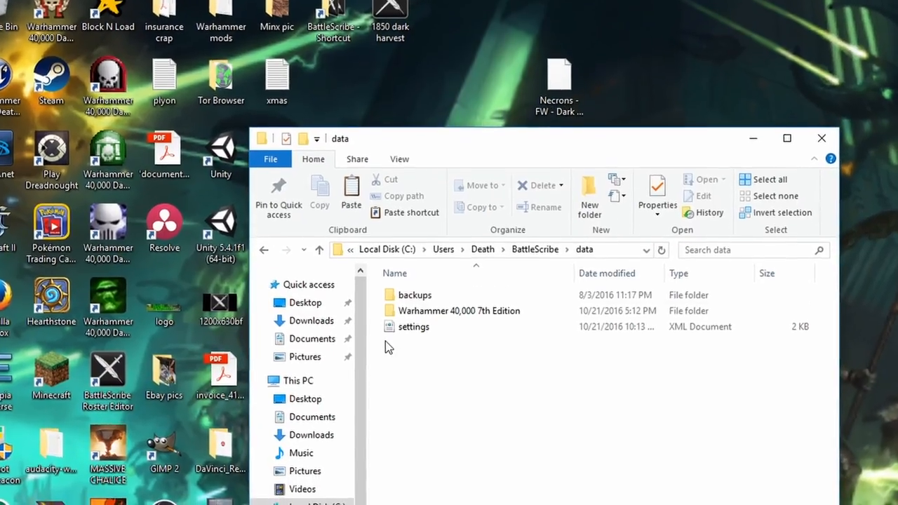
double_click(466, 311)
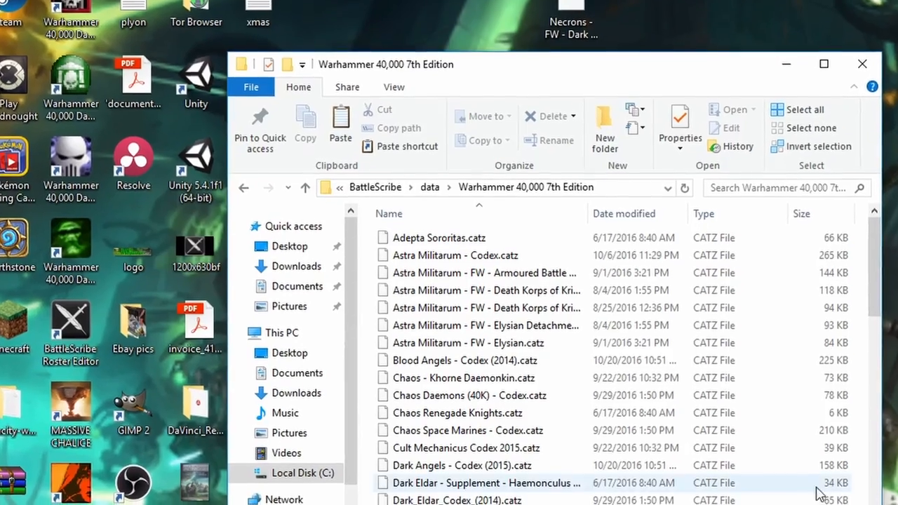
Scroll the catalogue folder contents before relaunching BattleScribe.
scroll(down, 3)
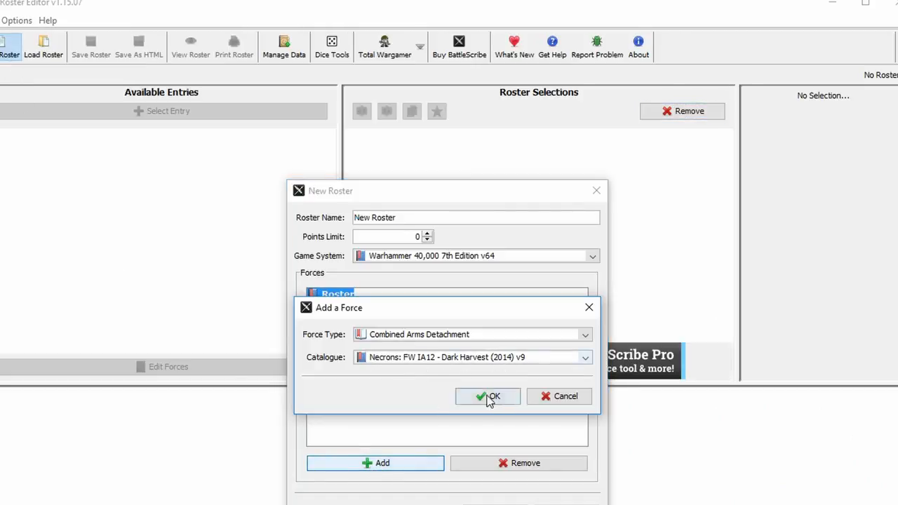
Confirm the Dark Harvest detachment into the roster and browse its Available Entries units.
click(488, 396)
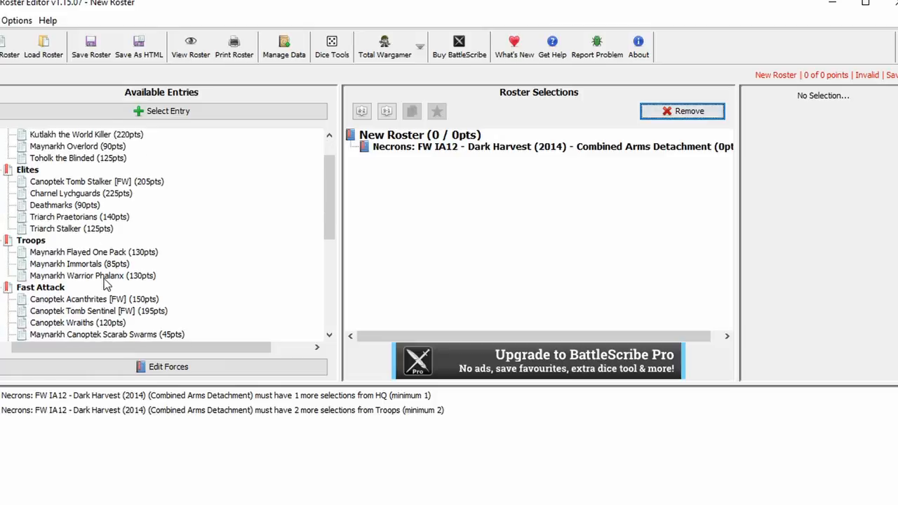
scroll(down, 3)
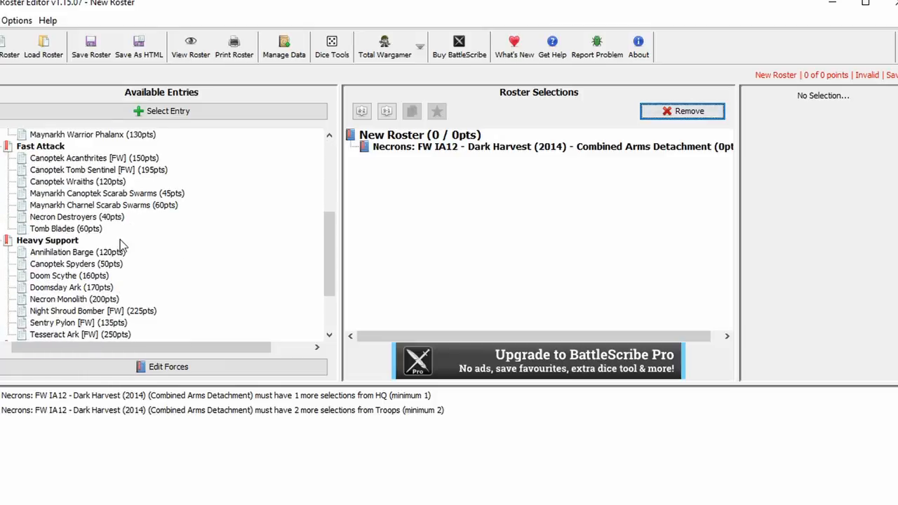
mouse_move(122, 225)
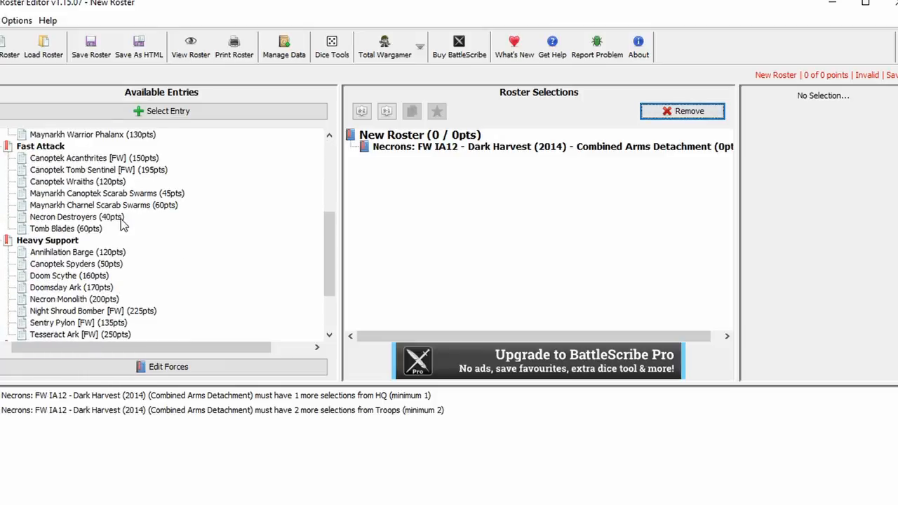
mouse_move(186, 194)
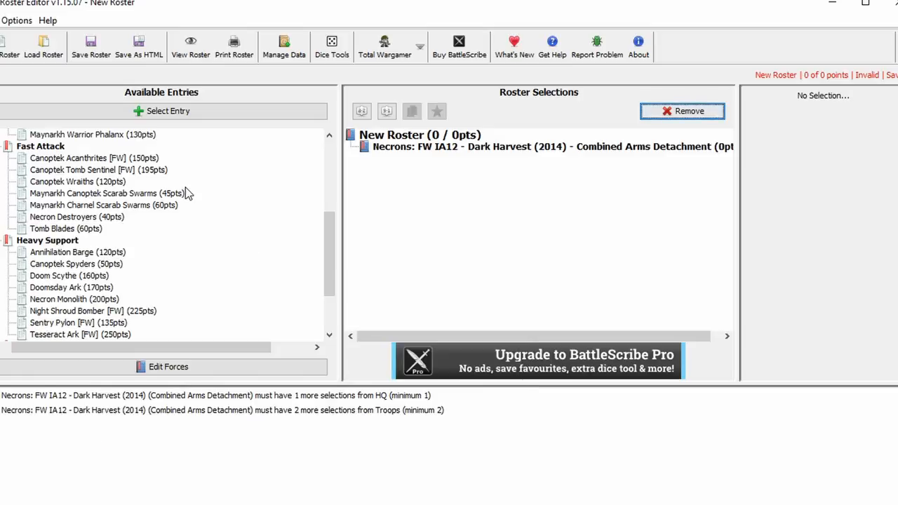
scroll(down, 3)
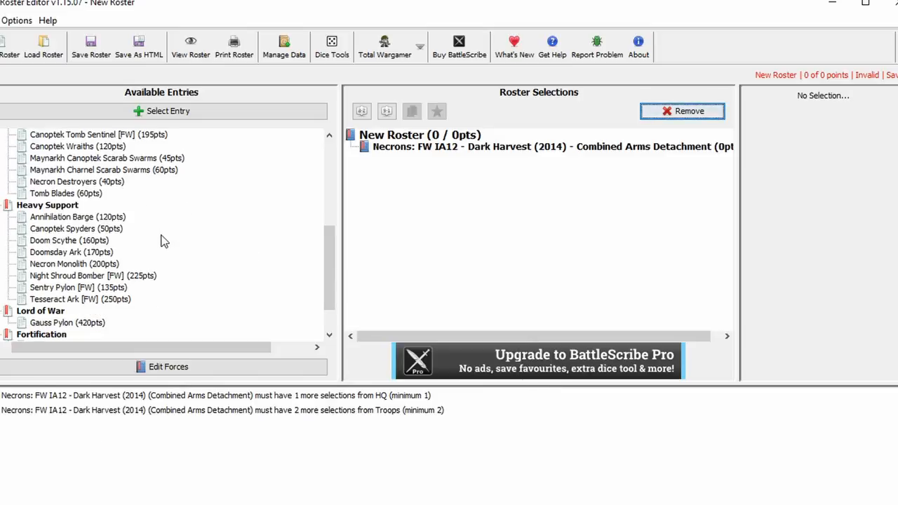
scroll(down, 3)
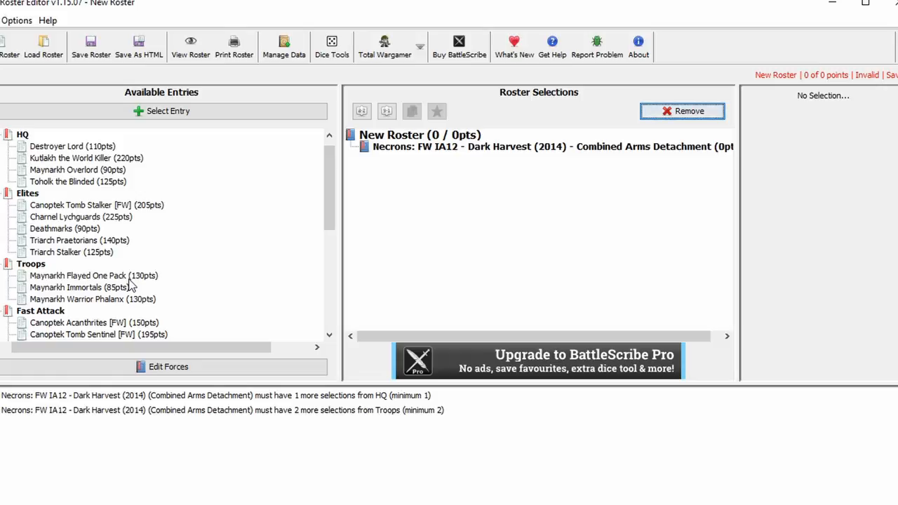
mouse_move(92, 275)
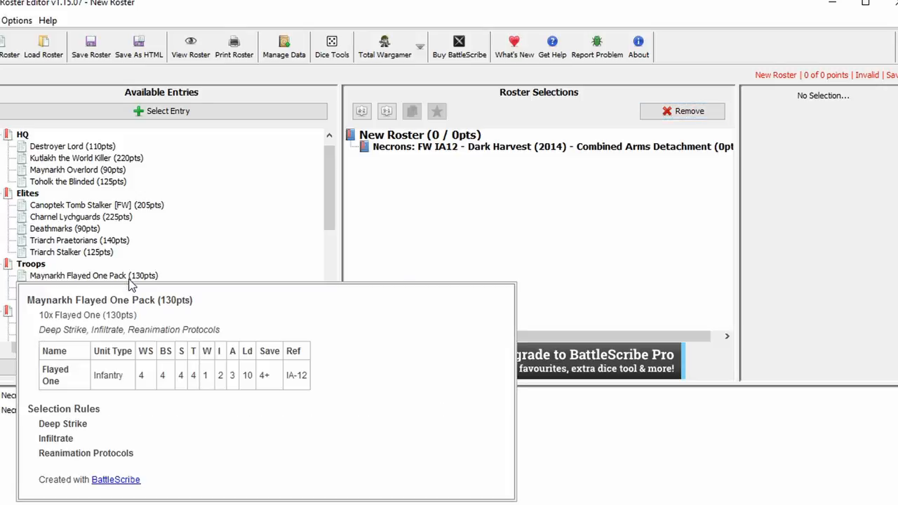
mouse_move(125, 168)
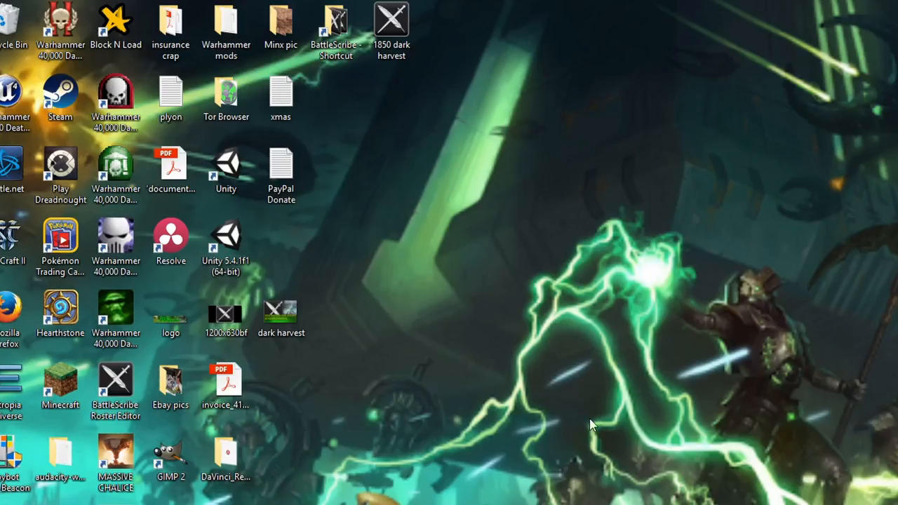
With BattleScribe closed, bring up the desktop's context menu.
right_click(592, 423)
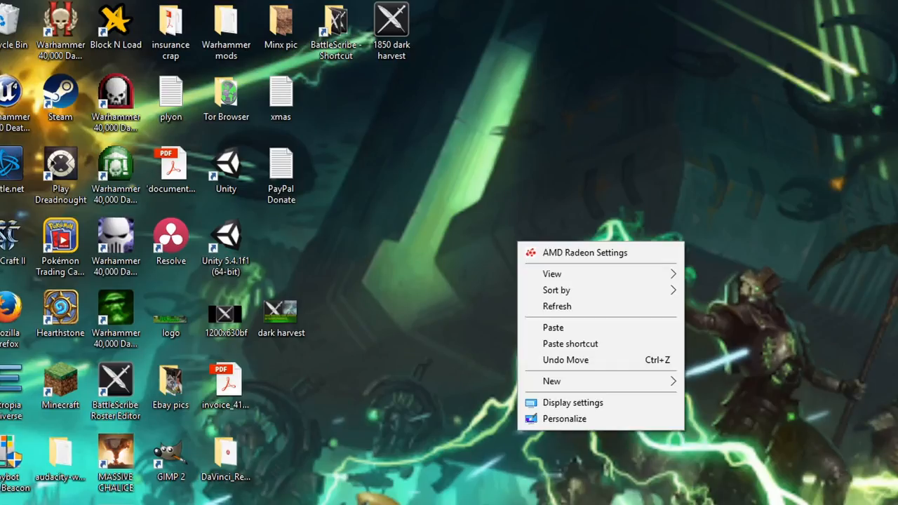